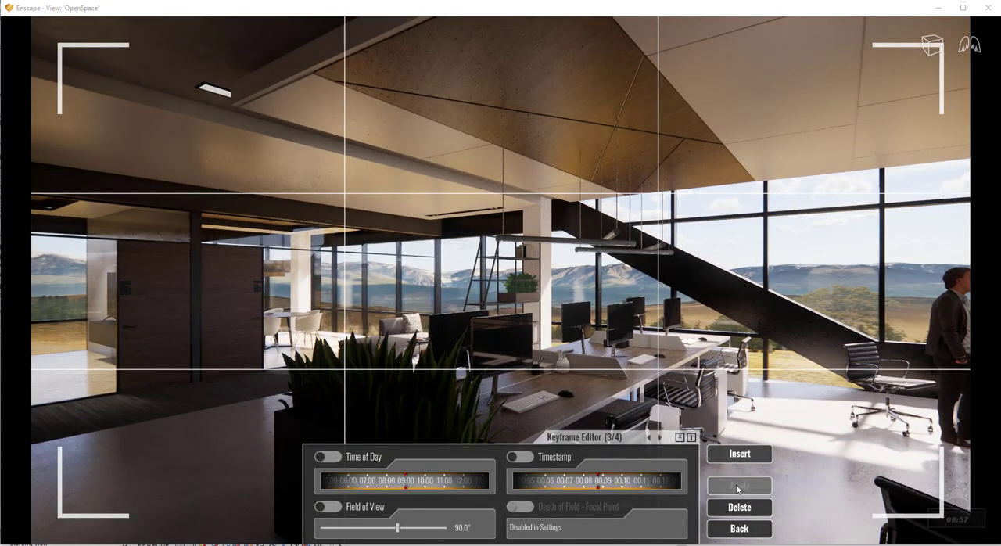
Apply the repositioned camera view across the desks toward the staircase to keyframe 3.
{"action": "left_click", "coordinate": [739, 487]}
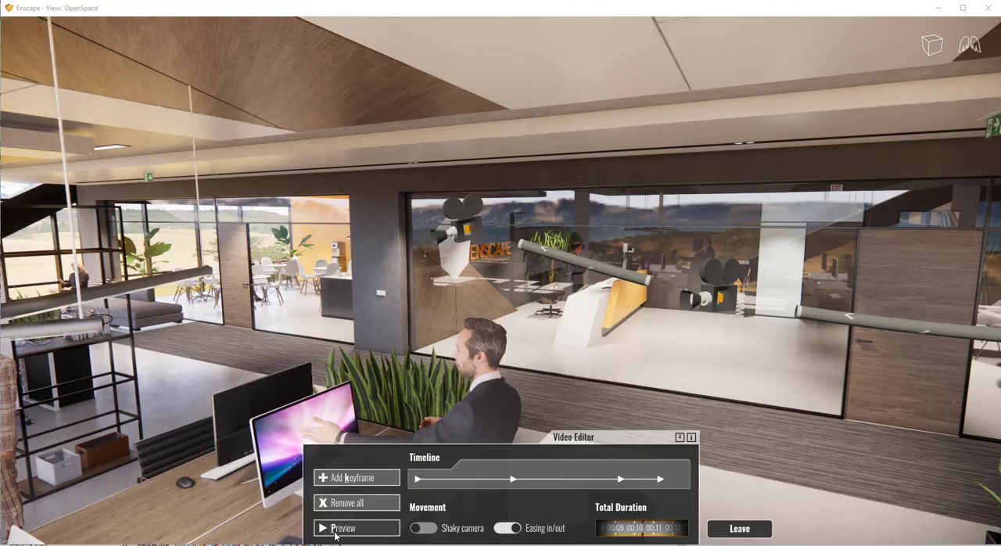
{"action": "left_click", "coordinate": [342, 527]}
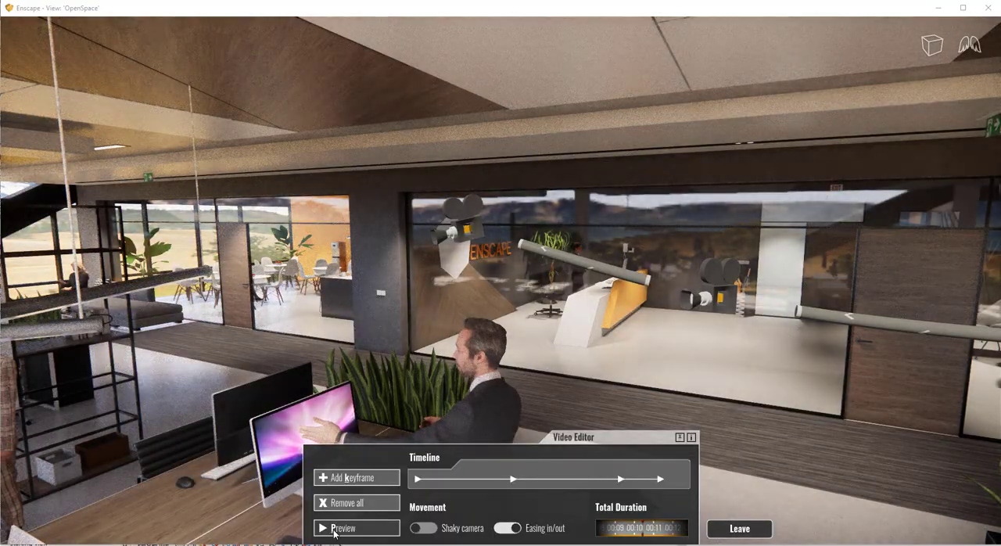
Enable a timestamp on keyframe 4, extending the video to about 20 seconds.
{"action": "left_click", "coordinate": [335, 528]}
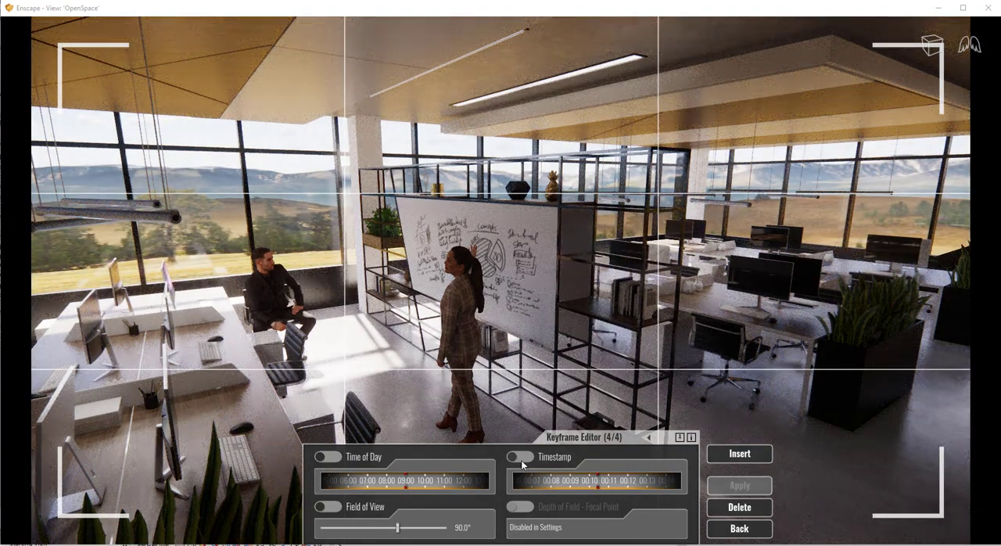
{"action": "left_click", "coordinate": [516, 460]}
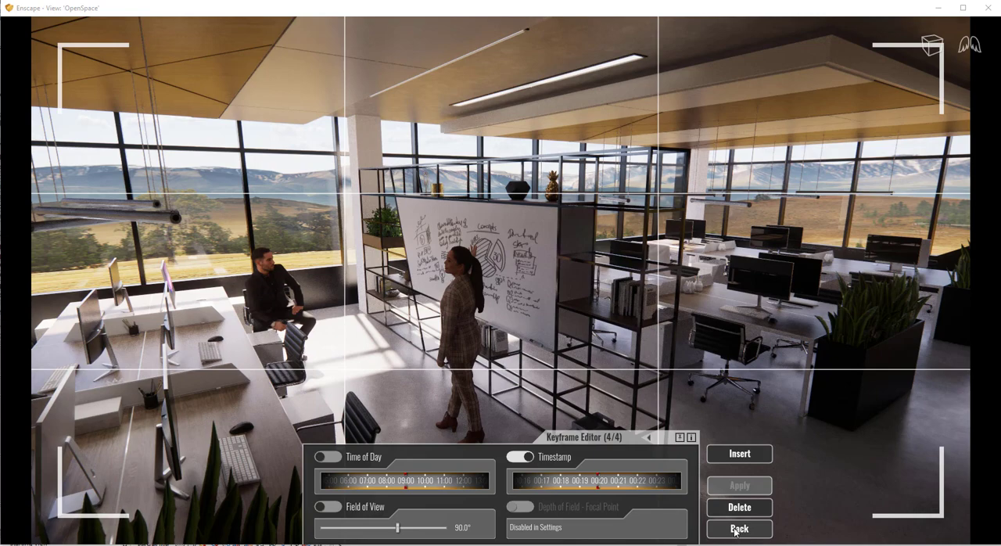
{"action": "left_click", "coordinate": [738, 529]}
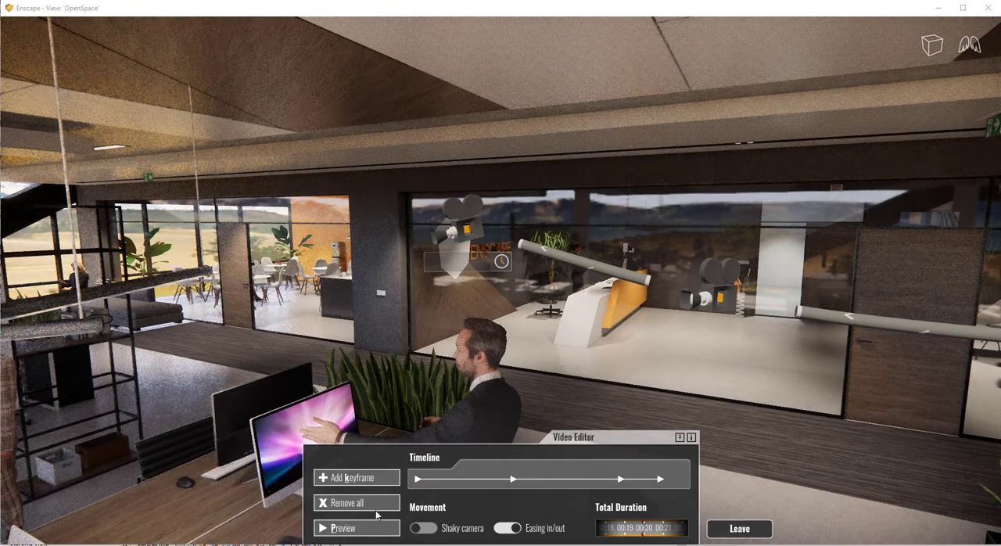